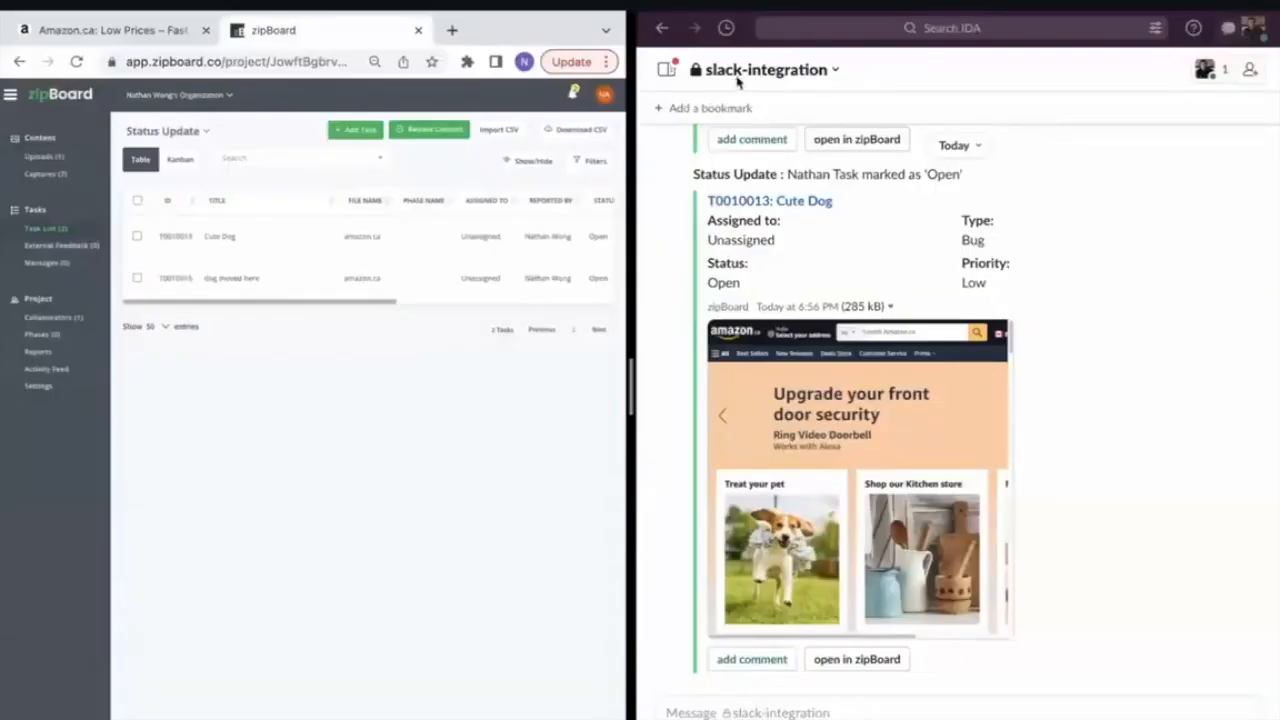
mouse_move(648, 228)
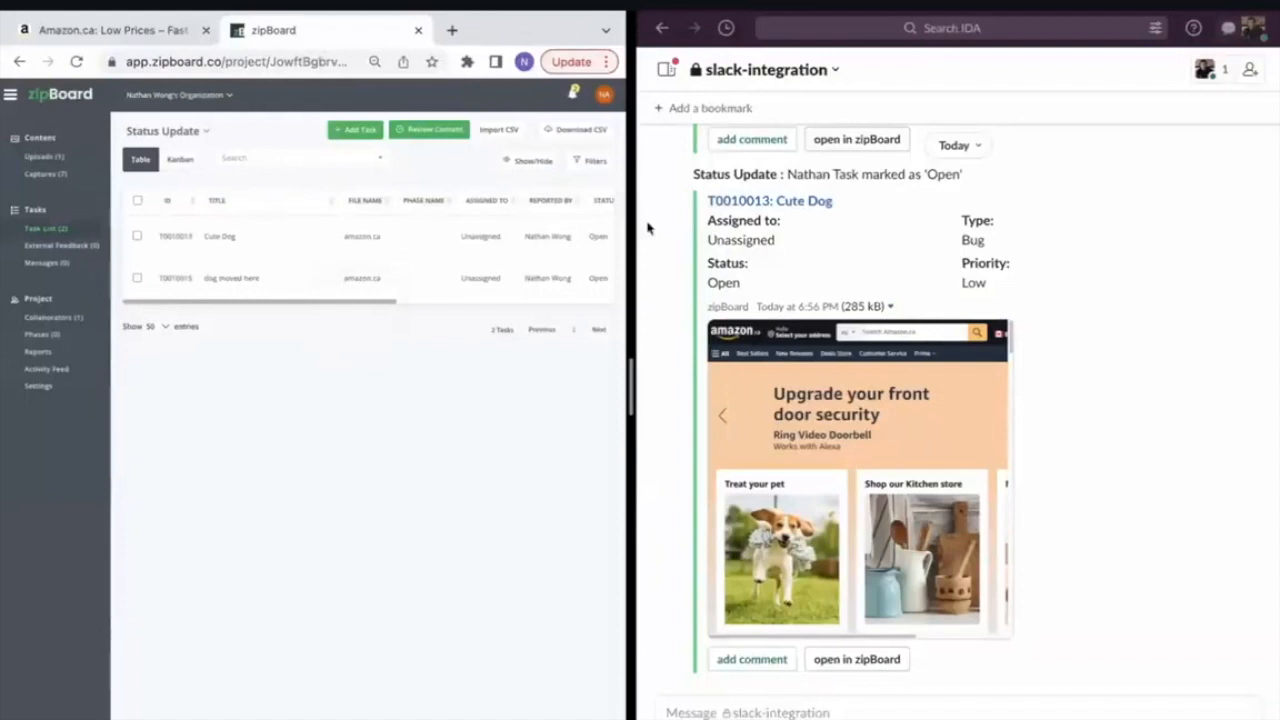
mouse_move(800, 228)
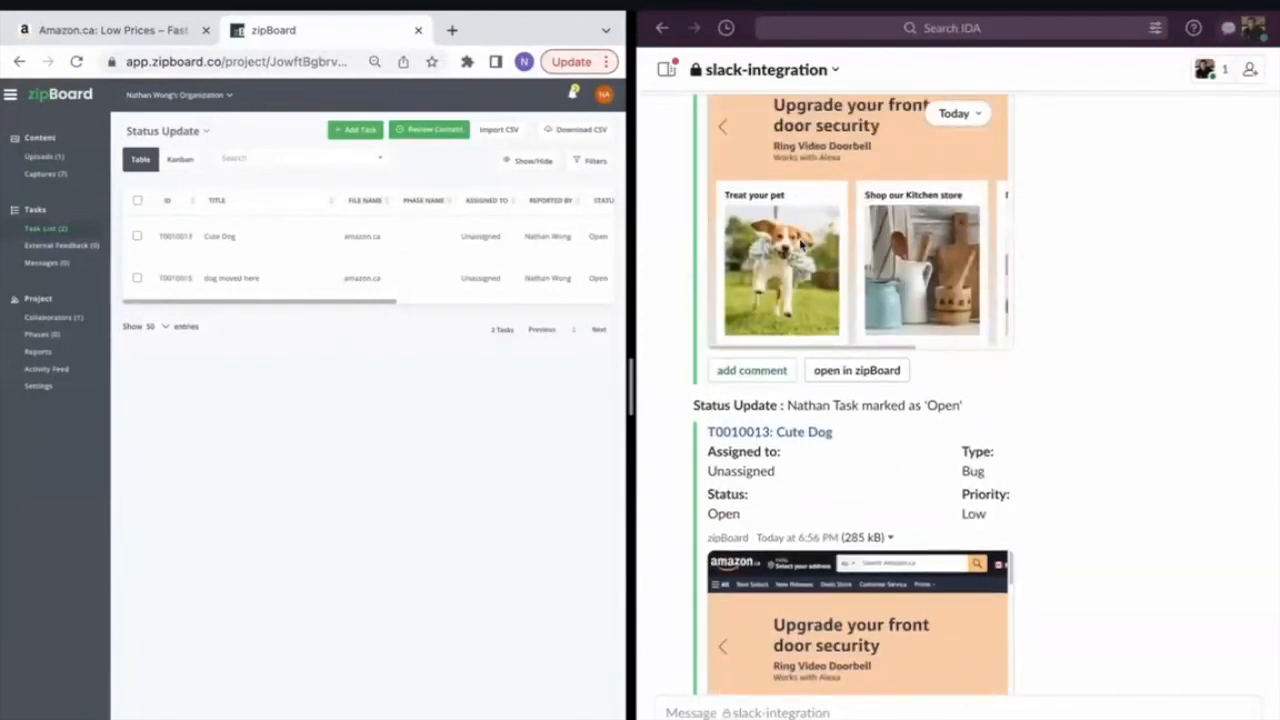
Mark task T0010015 'dog moved here' as Resolved/Fixed from its status dropdown.
scroll("down", 3)
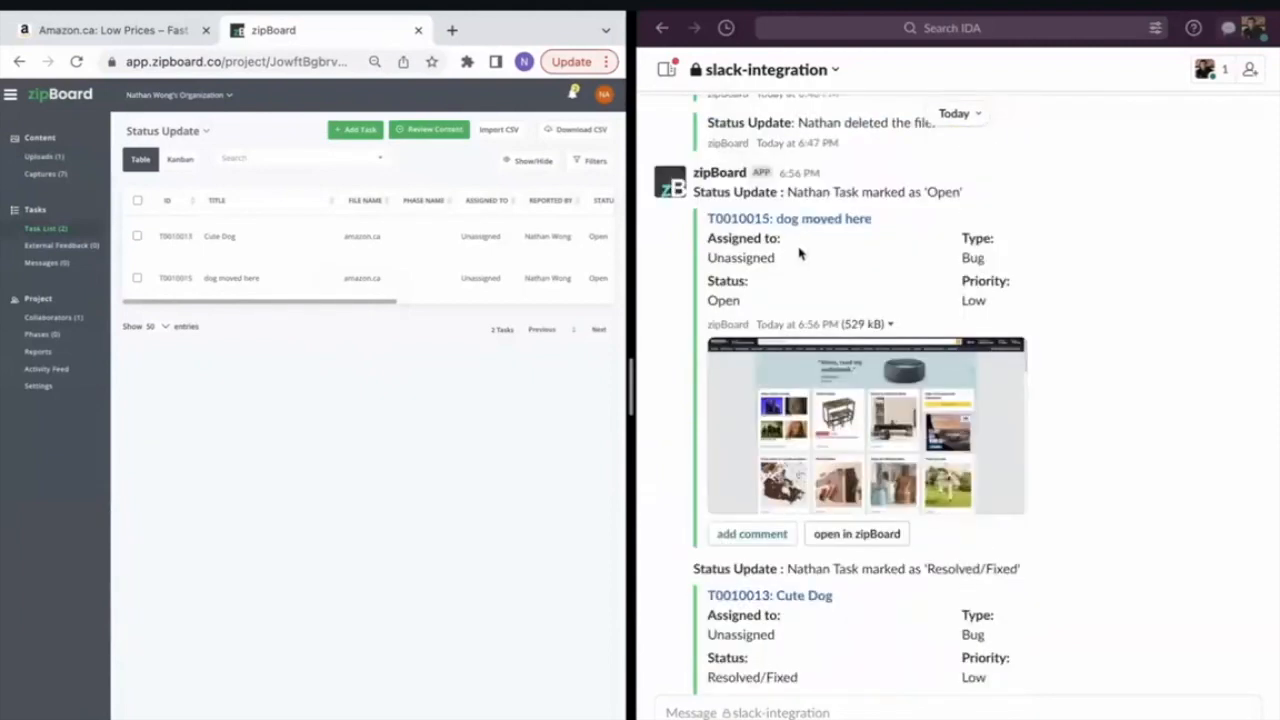
mouse_move(350, 340)
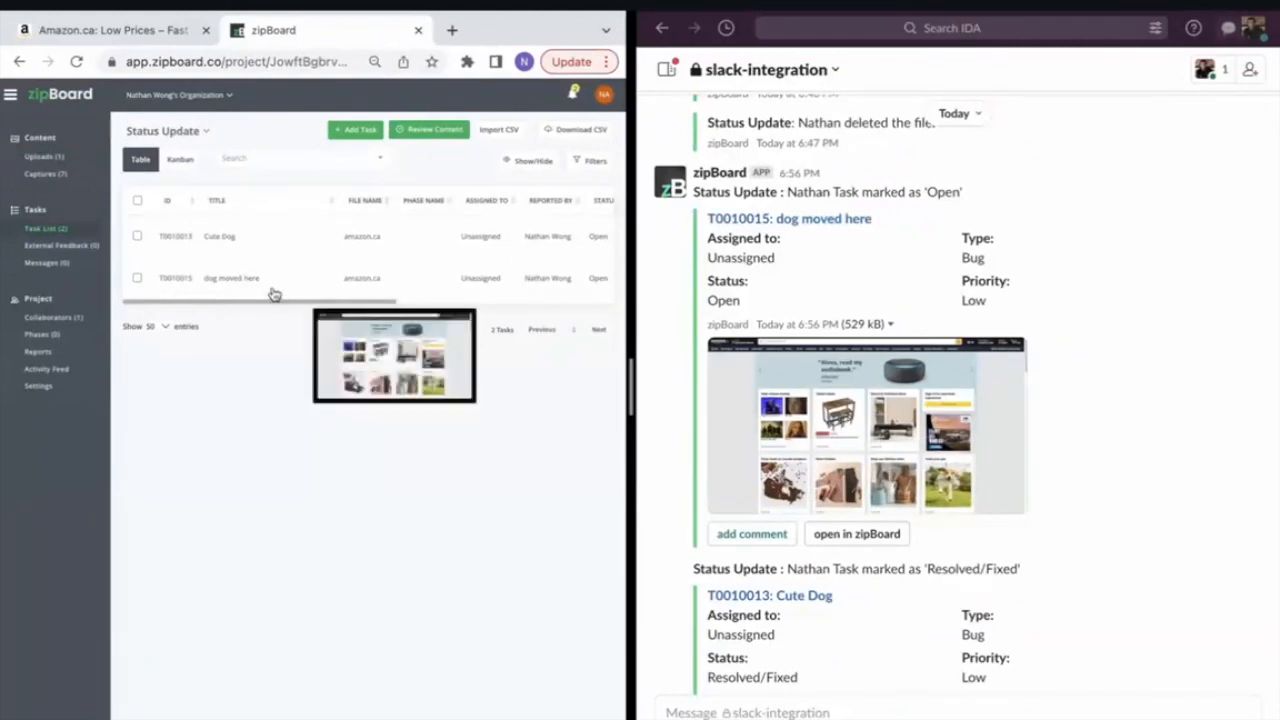
left_click(232, 278)
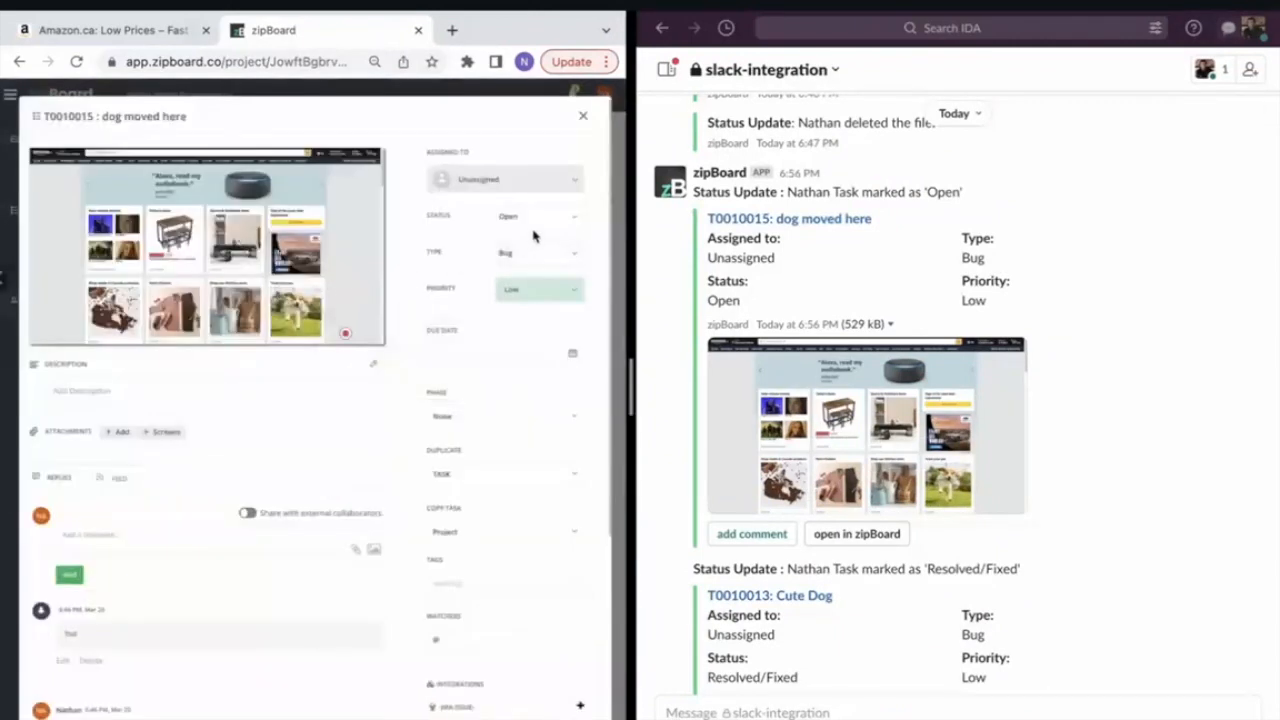
left_click(538, 216)
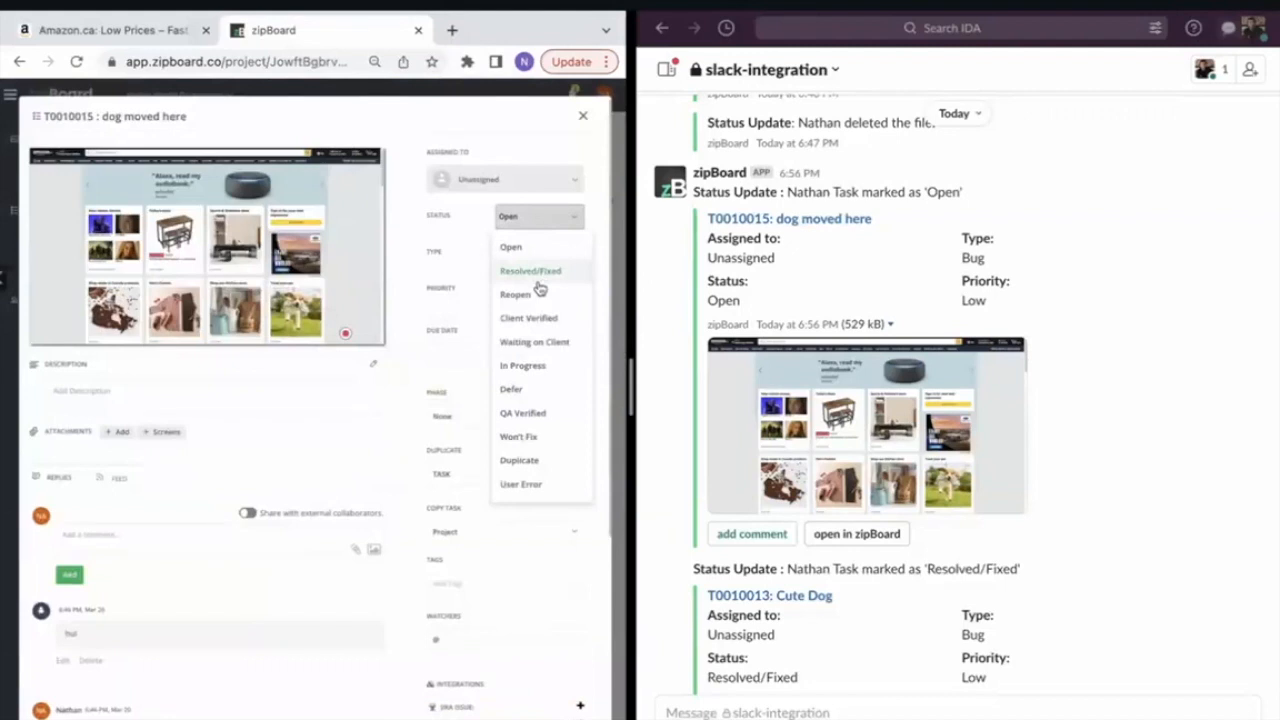
left_click(530, 270)
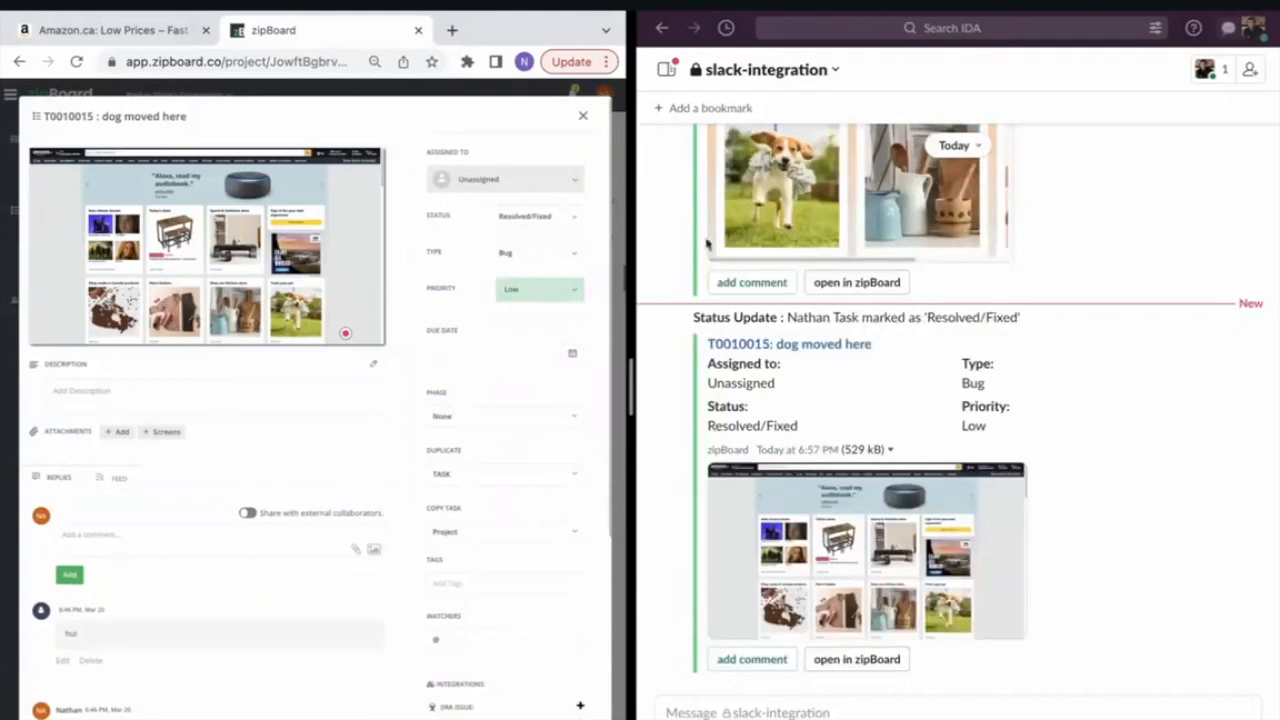
Set the 'dog moved here' task's status back to Open.
left_click(538, 216)
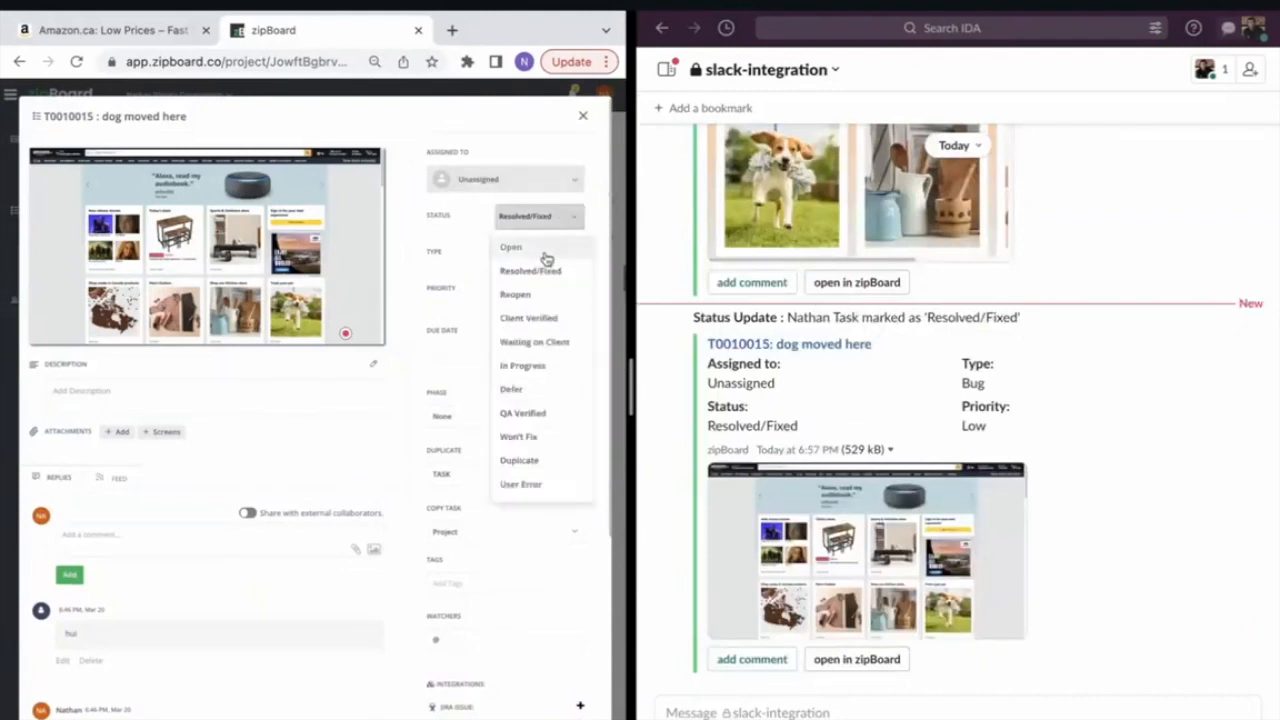
left_click(510, 248)
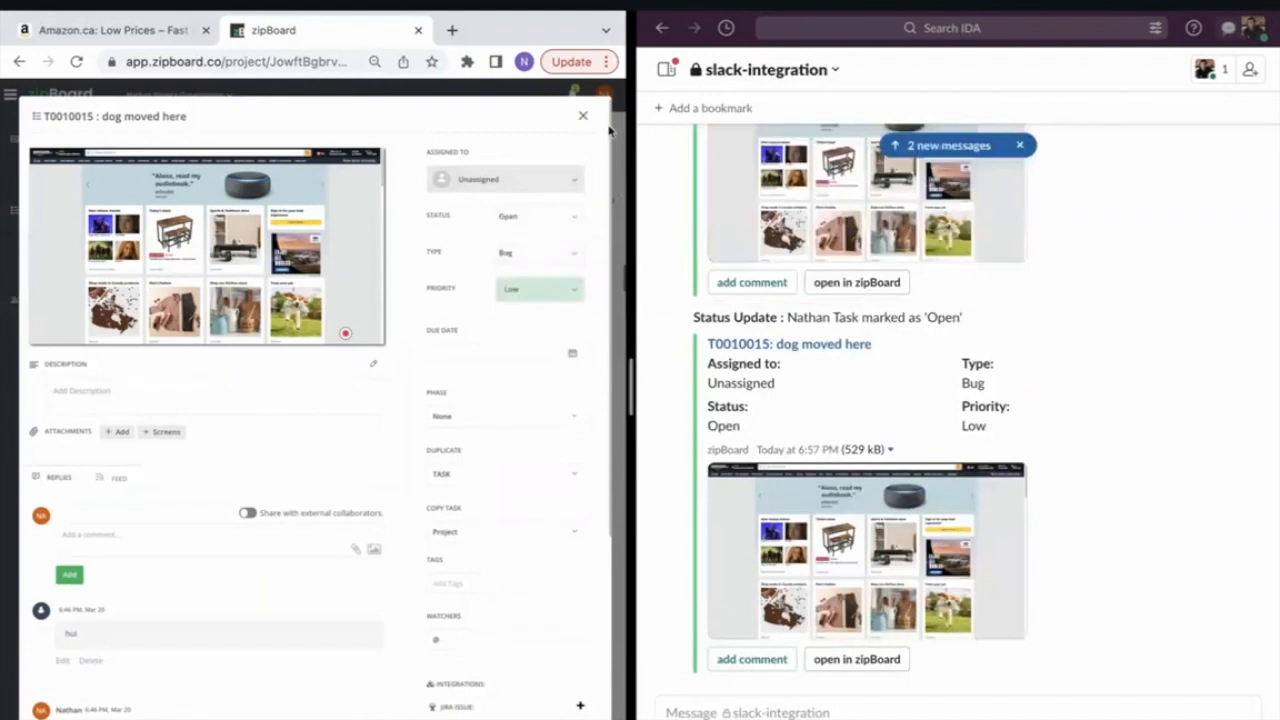
mouse_move(584, 116)
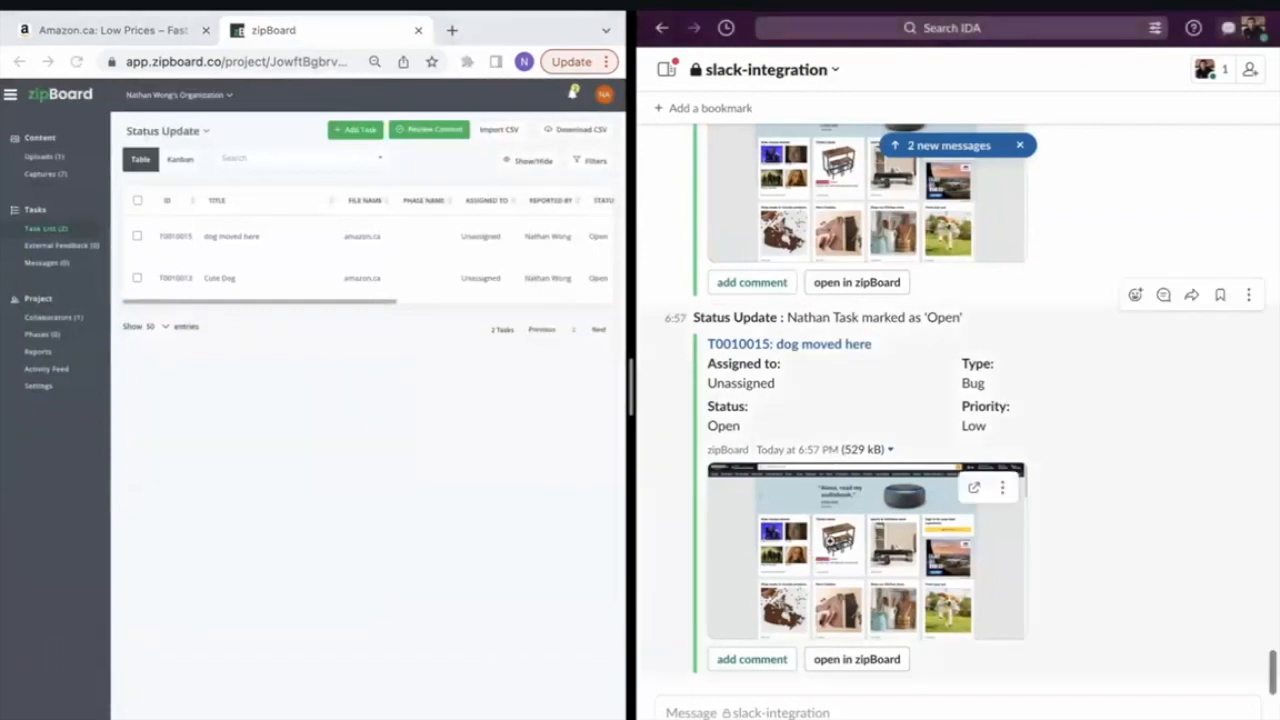
Follow the Slack T0010015 link into zipBoard, then close the task panel to show the list.
left_click(864, 550)
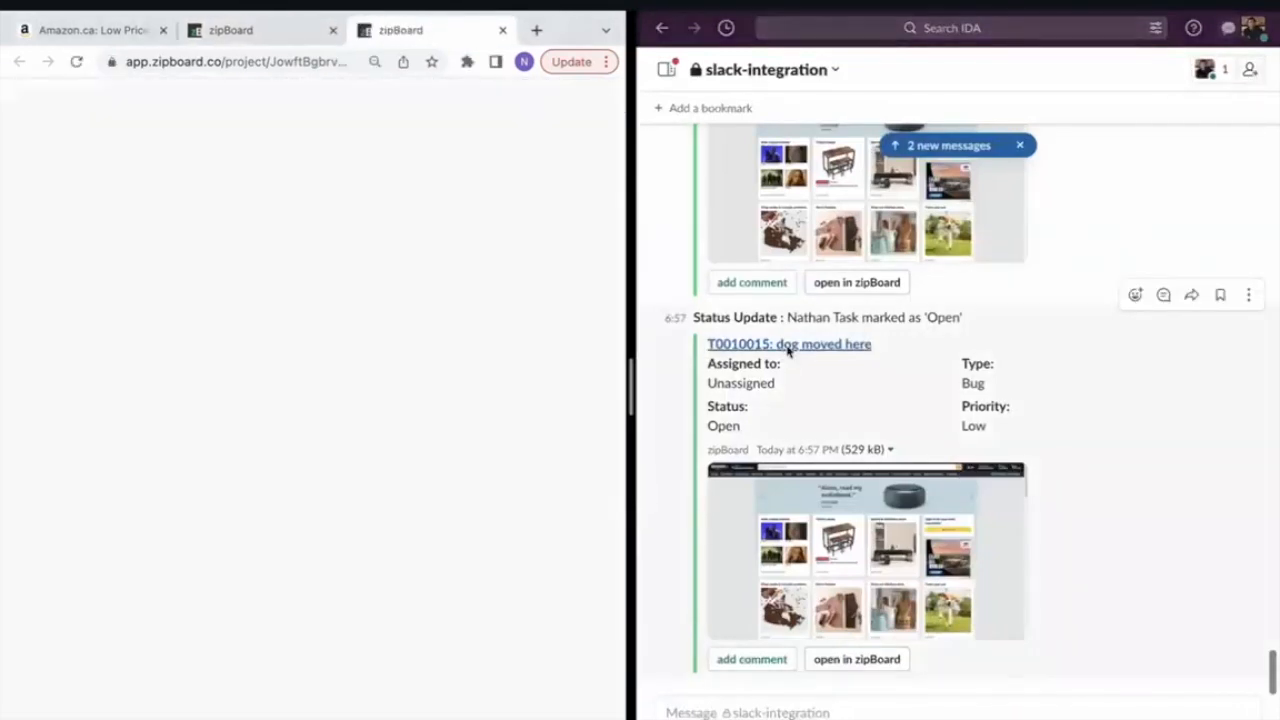
left_click(788, 344)
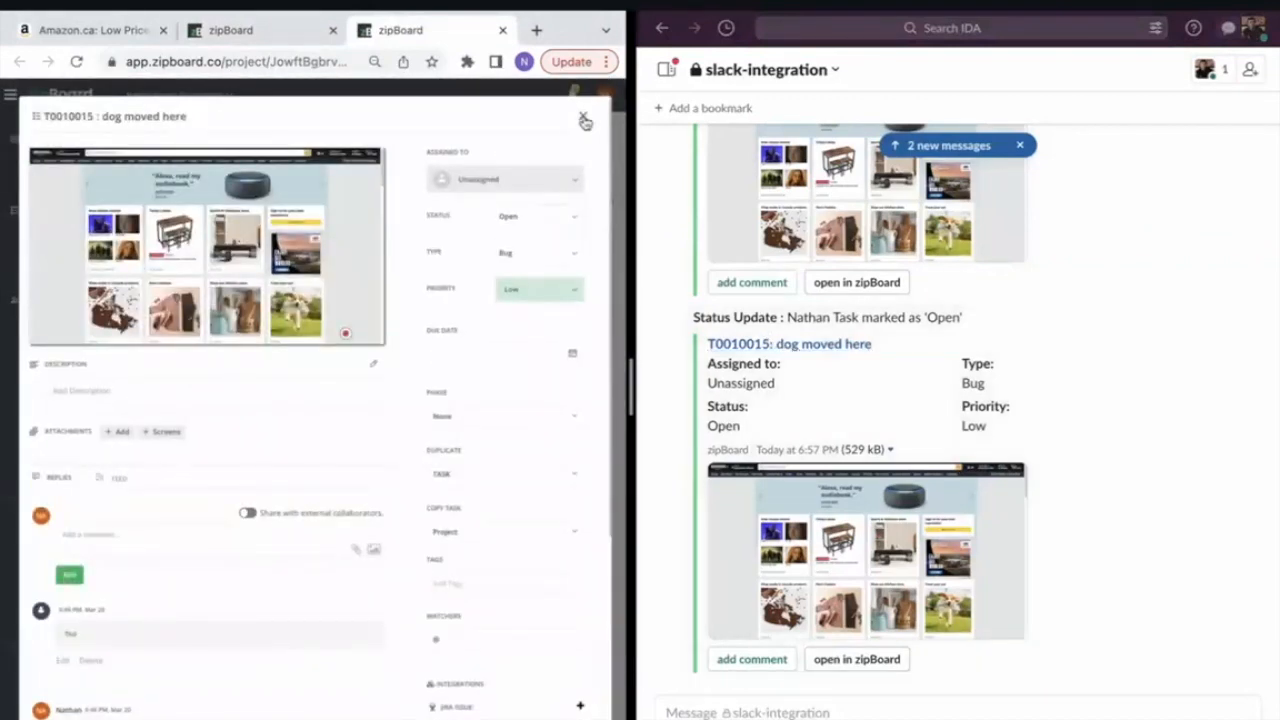
left_click(584, 120)
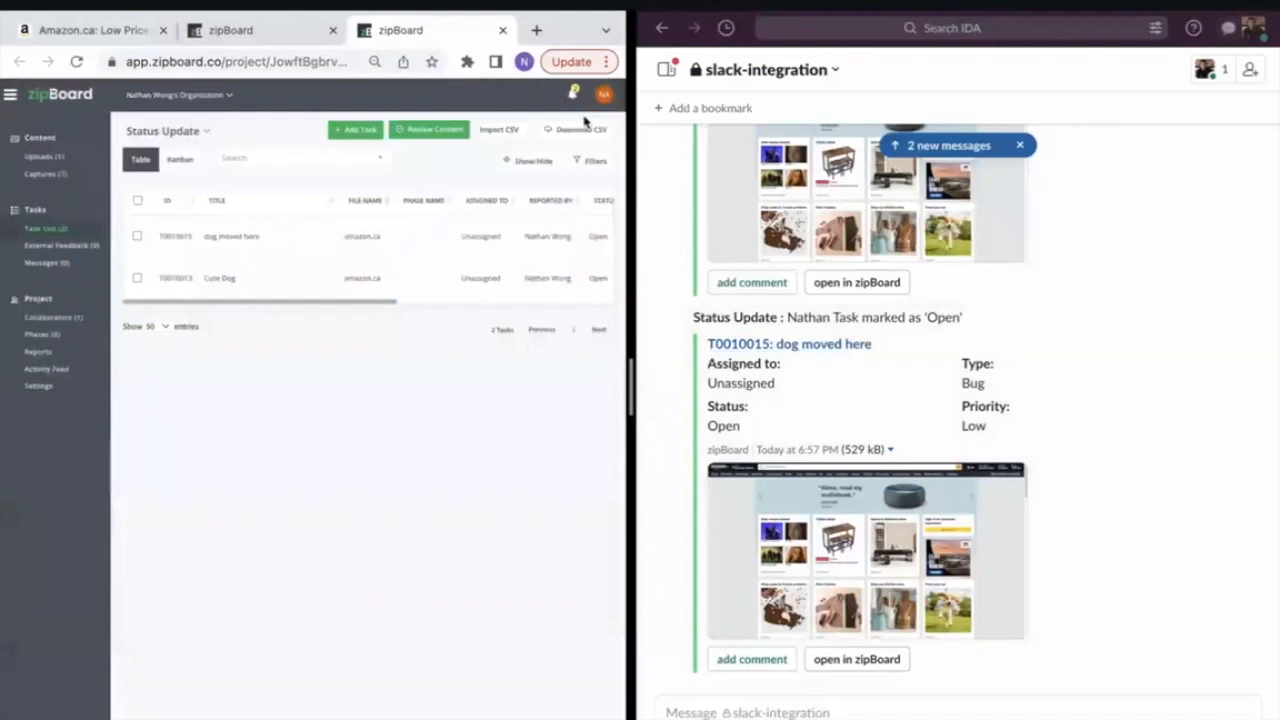
mouse_move(478, 204)
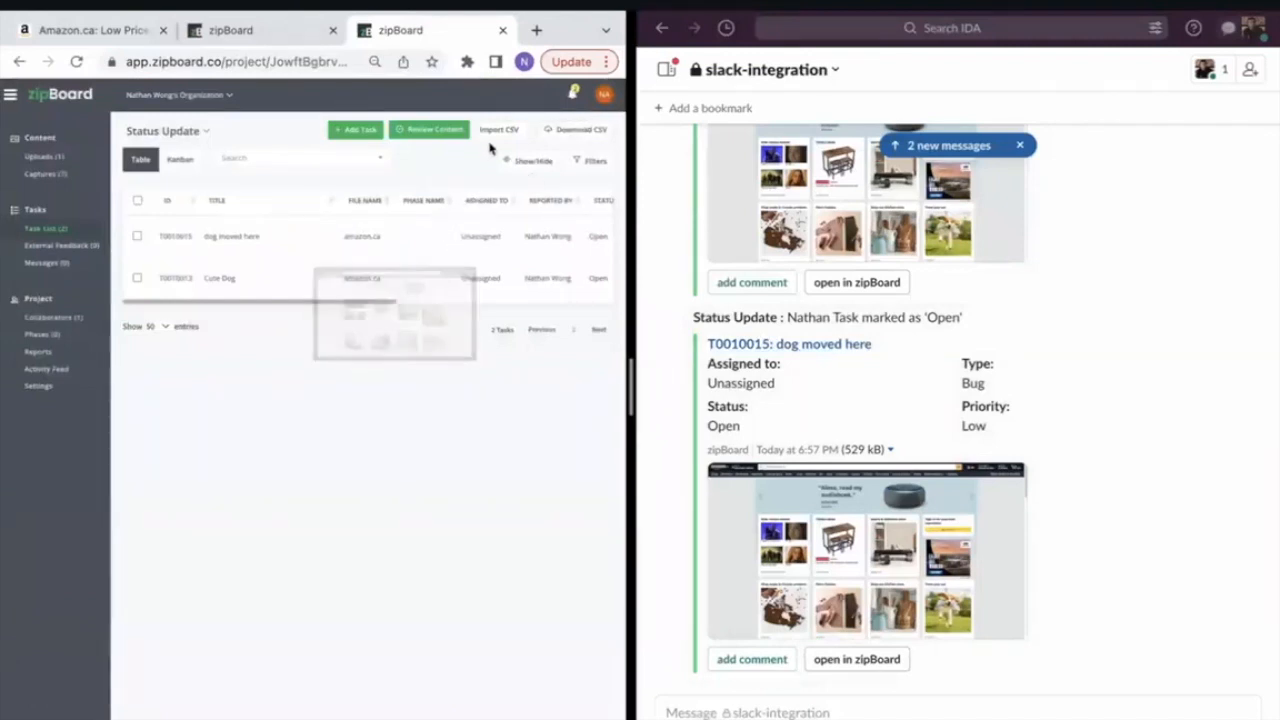
Add a new task titled 'Test Task' (T0010016) and return to the task list.
left_click(356, 128)
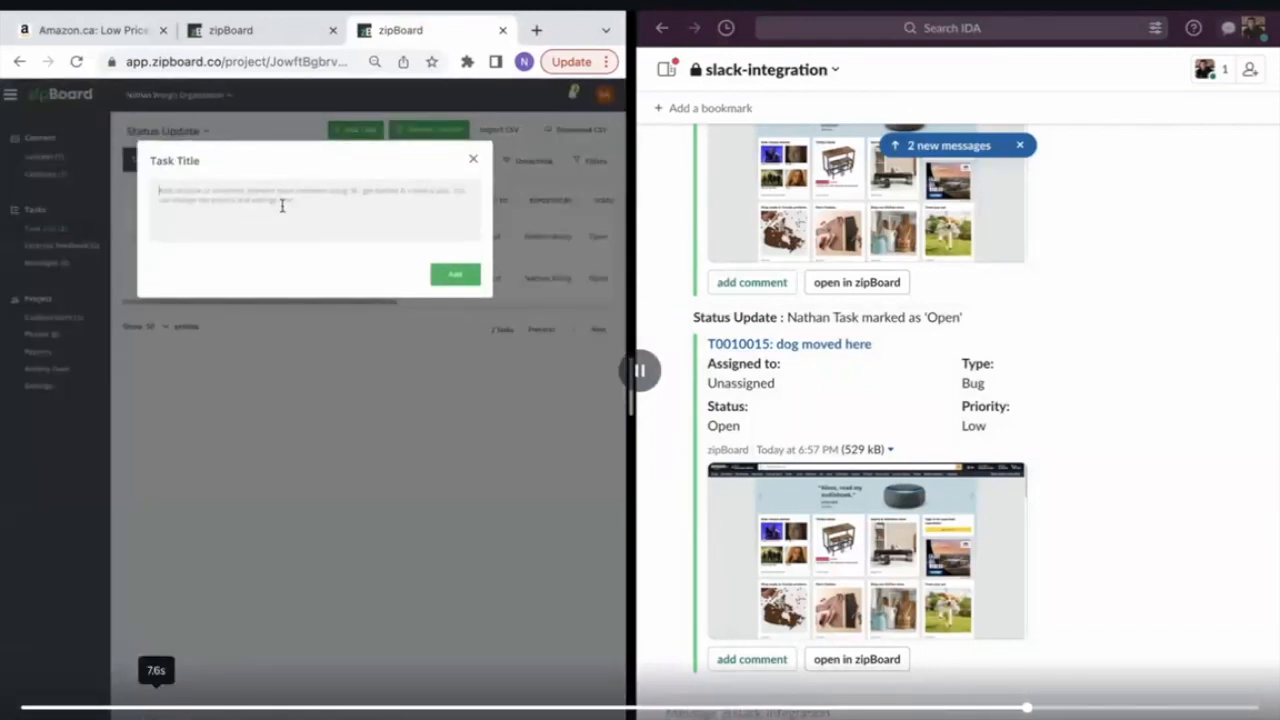
type("test")
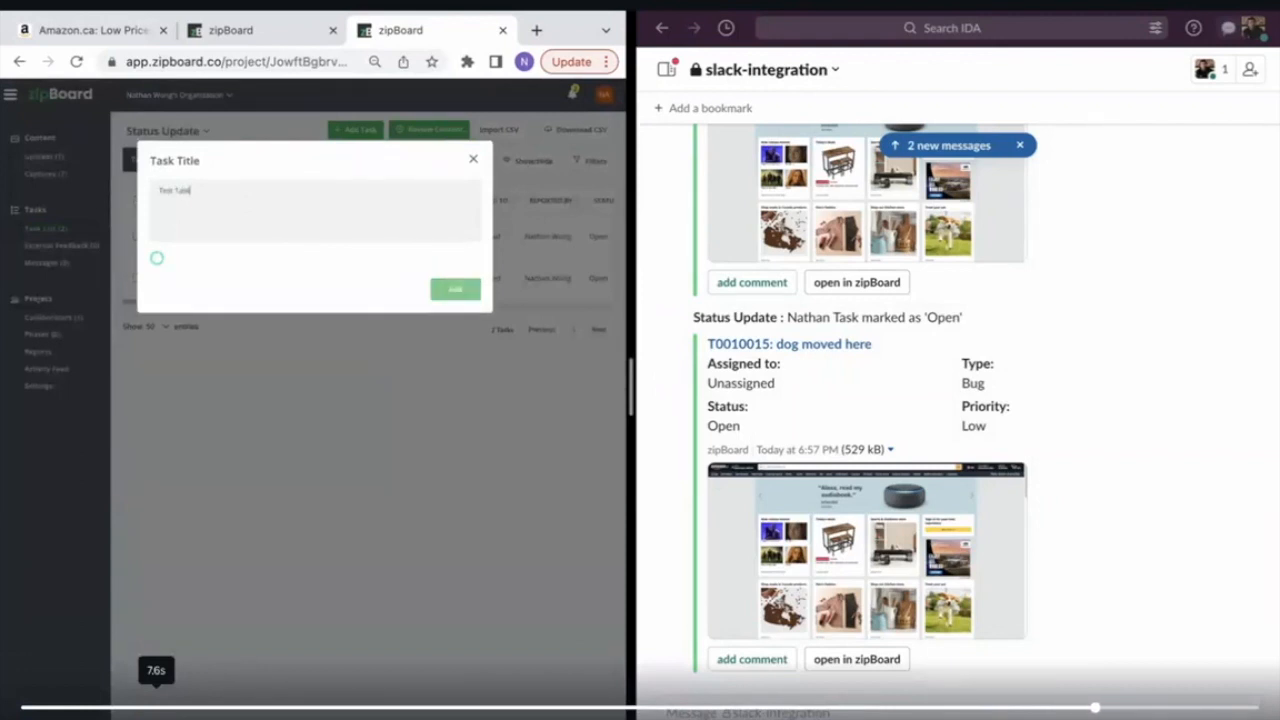
left_click(454, 288)
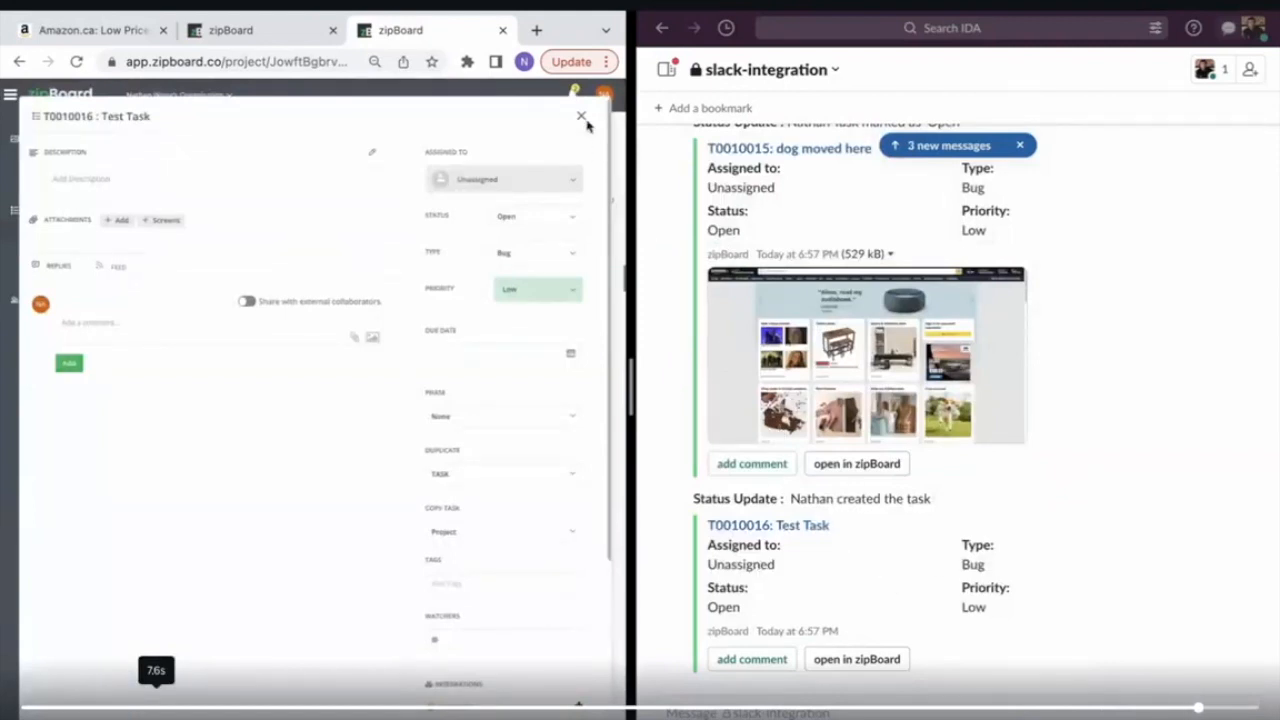
left_click(580, 116)
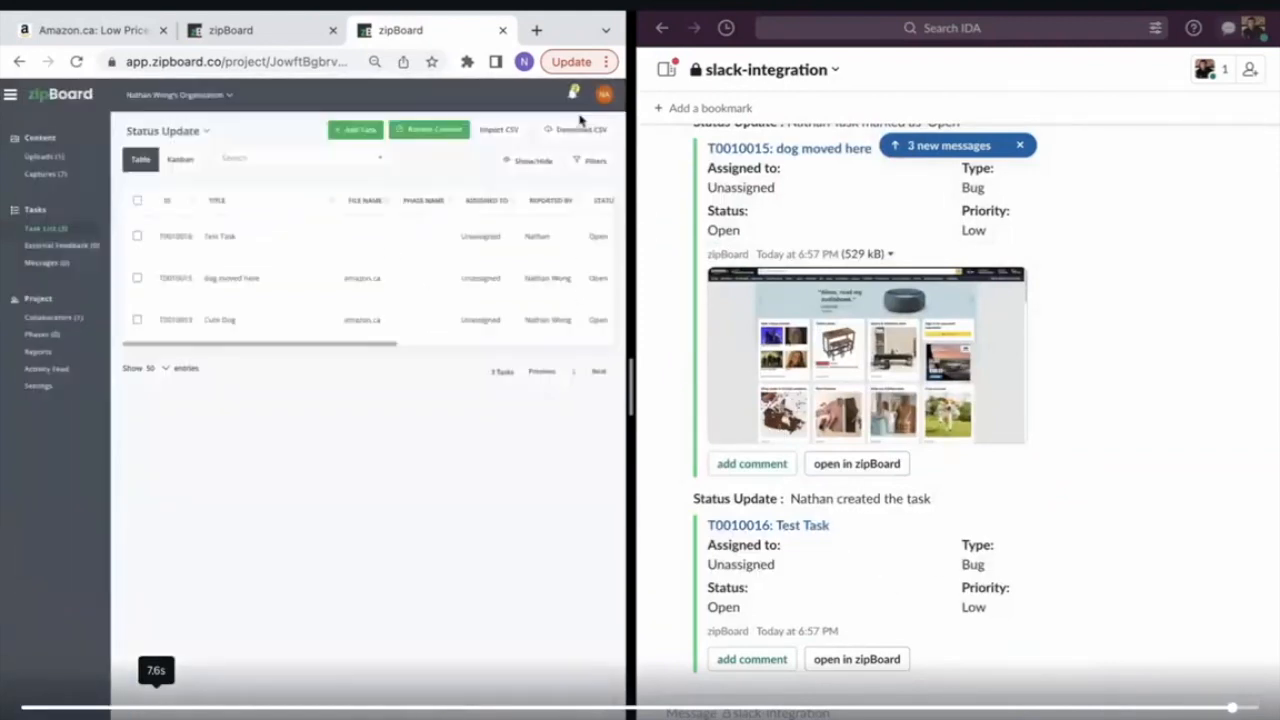